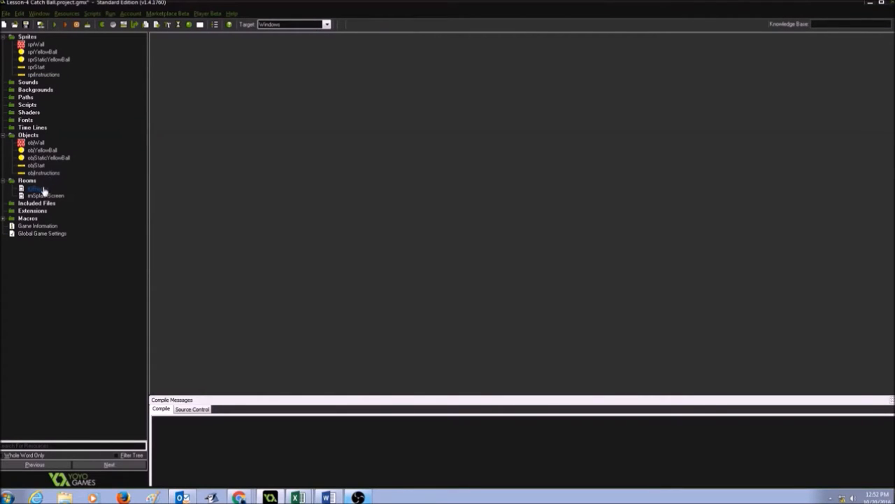
Step: Move rm_splashScreen to the top of the room order and run the game
left_click(44, 196)
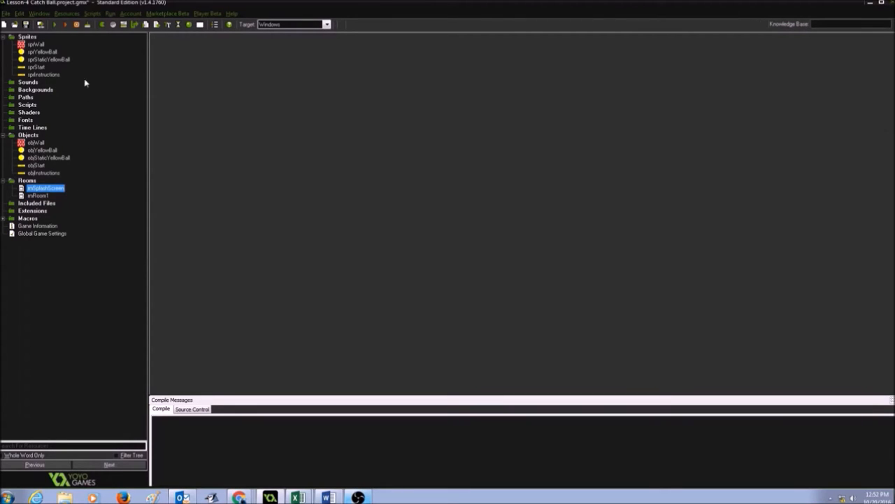
left_click(53, 25)
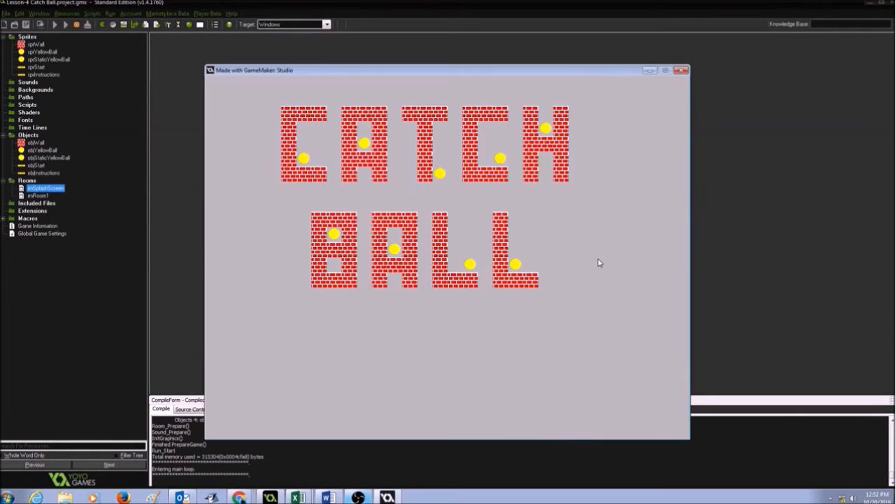
mouse_move(294, 377)
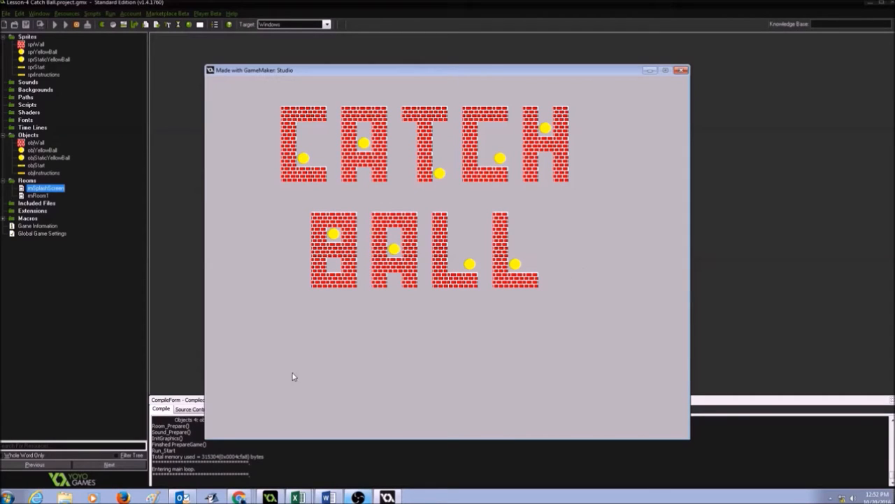
mouse_move(353, 327)
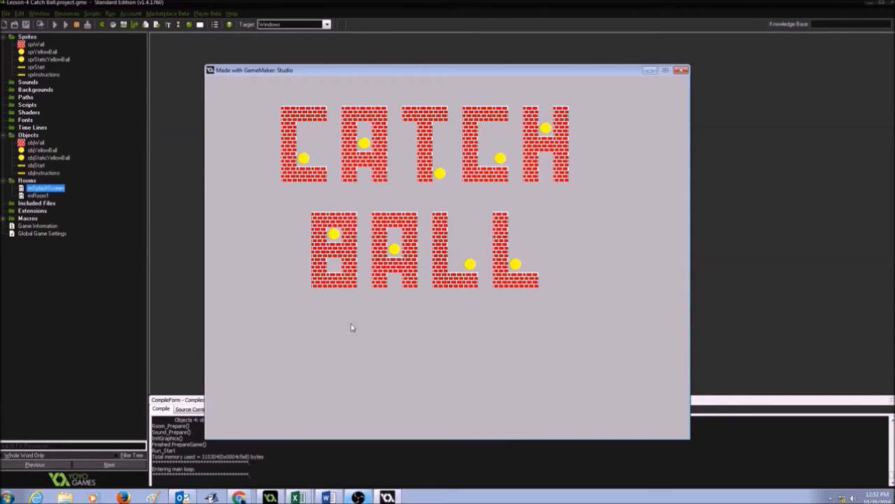
Step: Close the running game window after viewing the CATCH BALL title screen
left_click(683, 70)
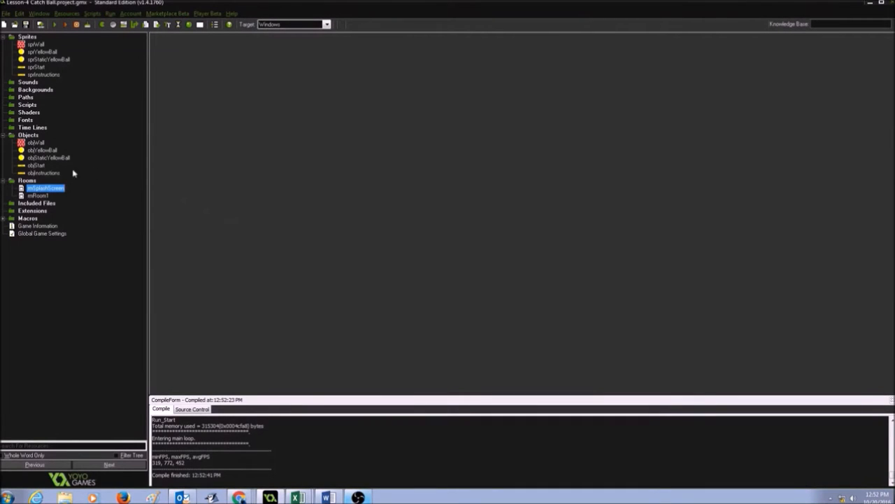
Step: Give objStart a Left Pressed mouse event that goes to the next room, and save it
double_click(36, 165)
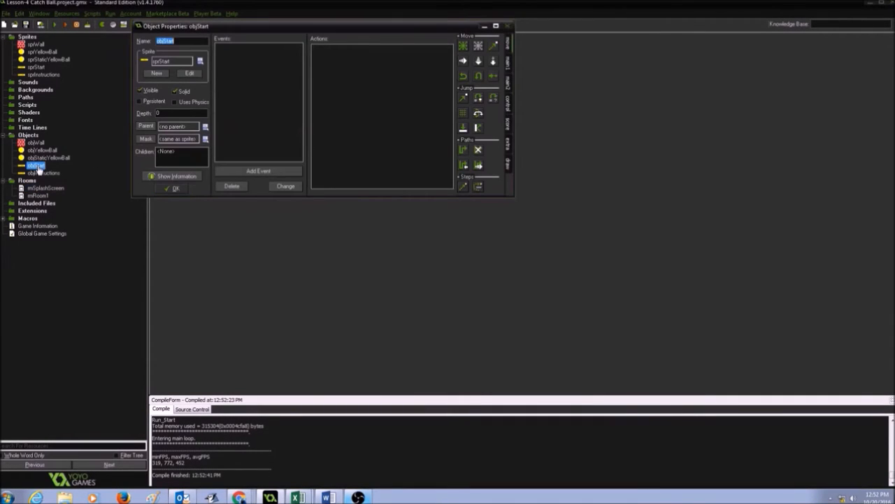
left_click(258, 170)
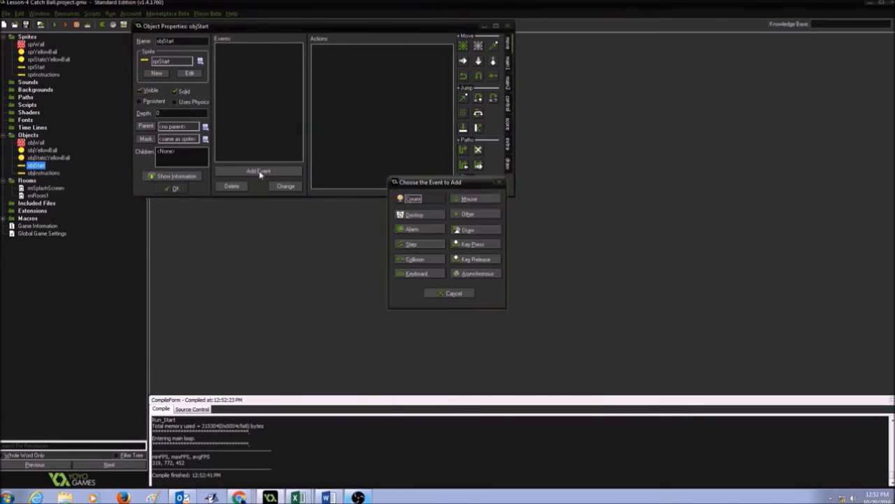
left_click(470, 199)
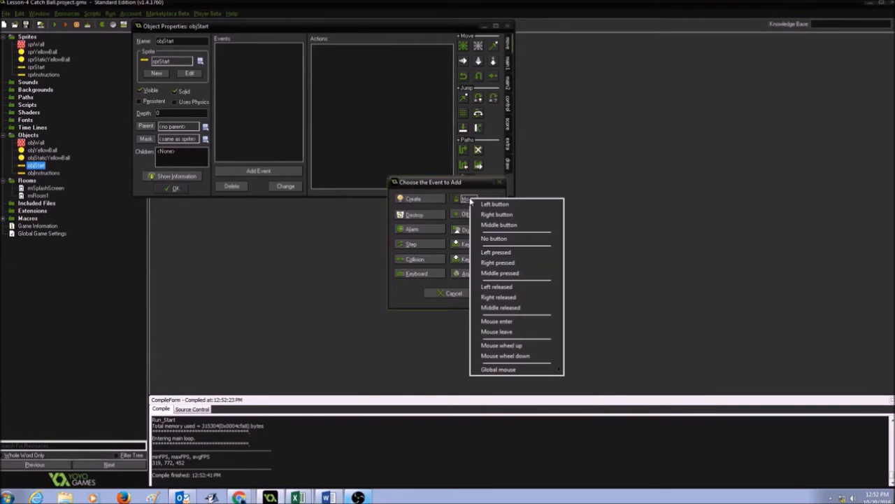
mouse_move(495, 252)
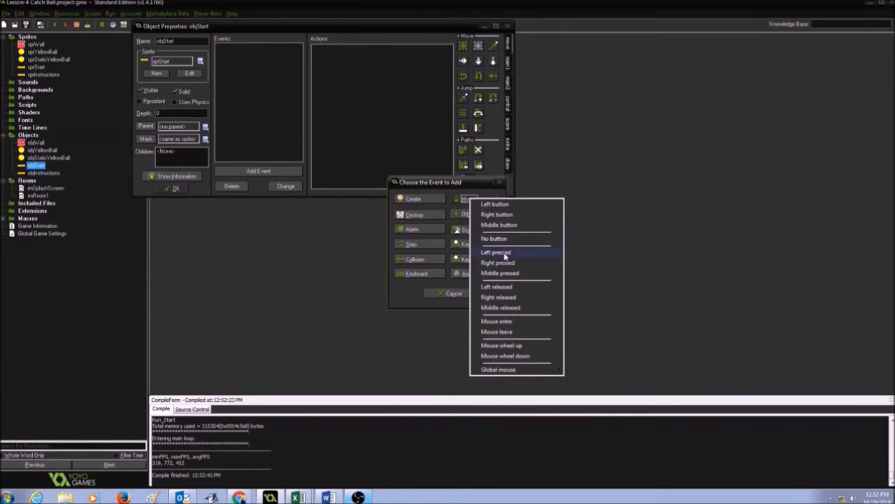
left_click(495, 252)
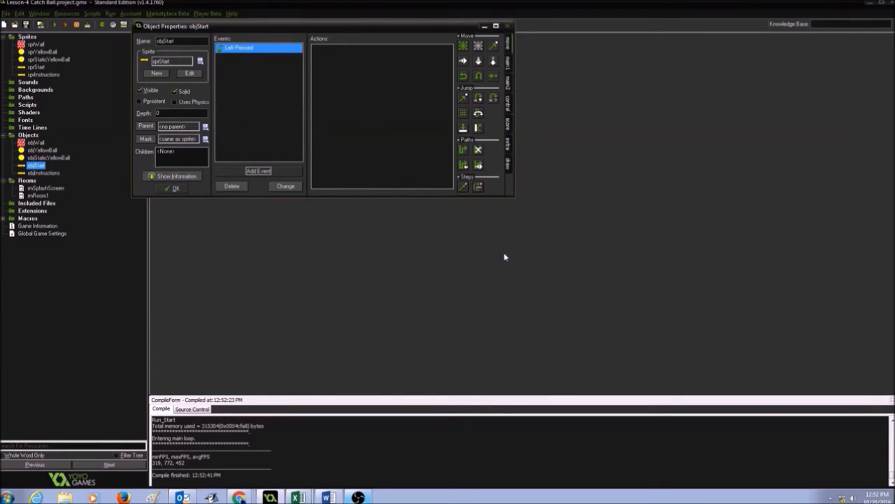
mouse_move(408, 140)
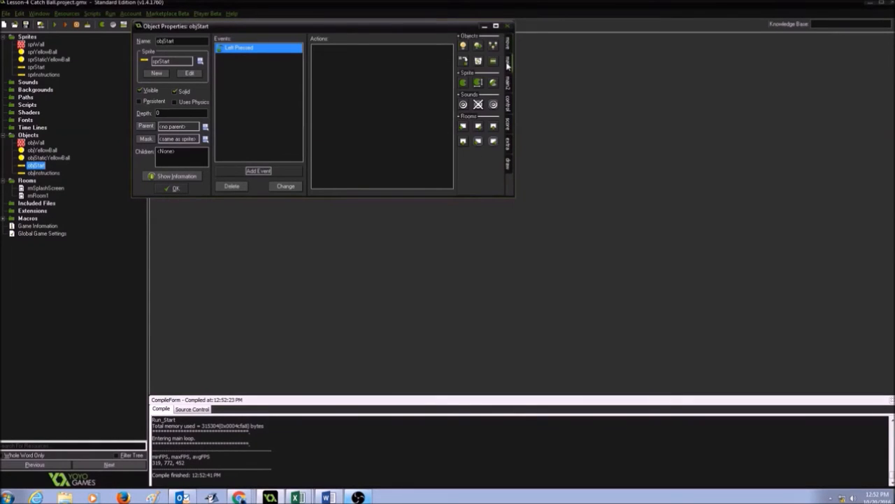
mouse_move(510, 67)
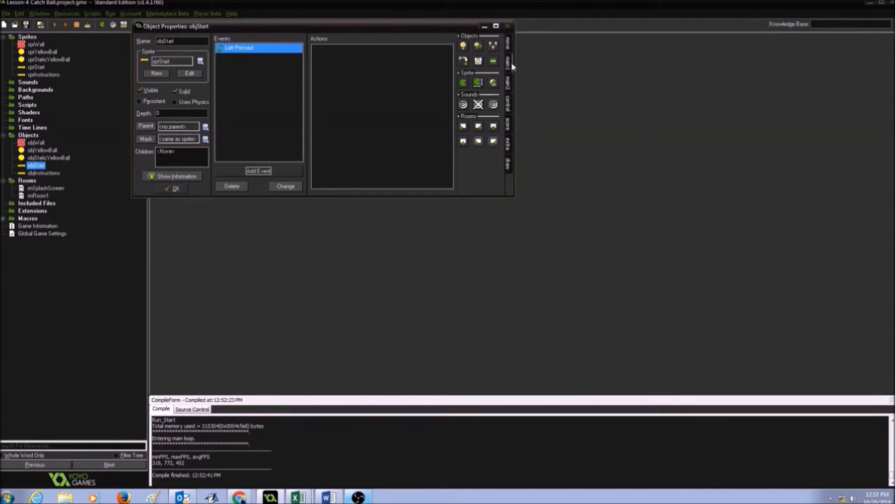
mouse_move(470, 123)
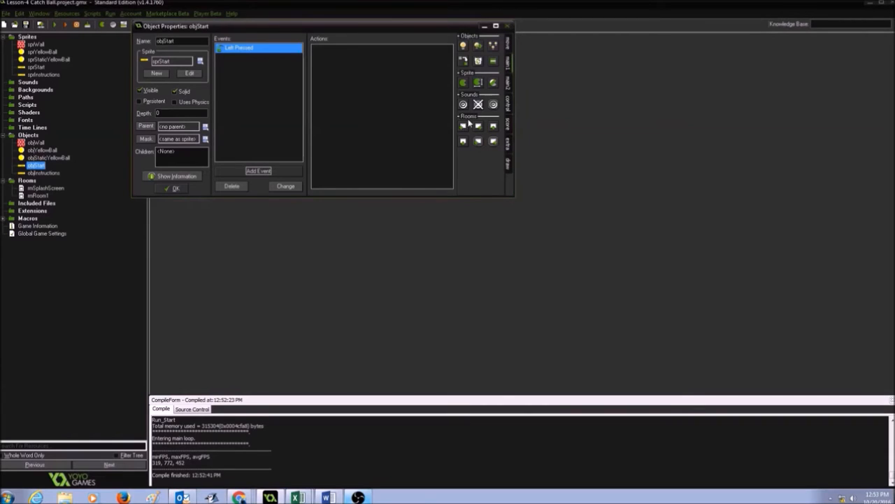
mouse_move(478, 129)
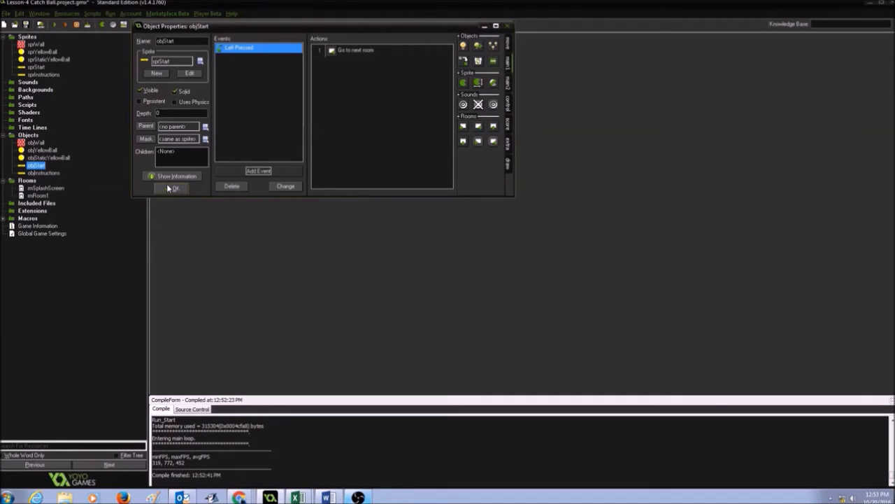
left_click(174, 187)
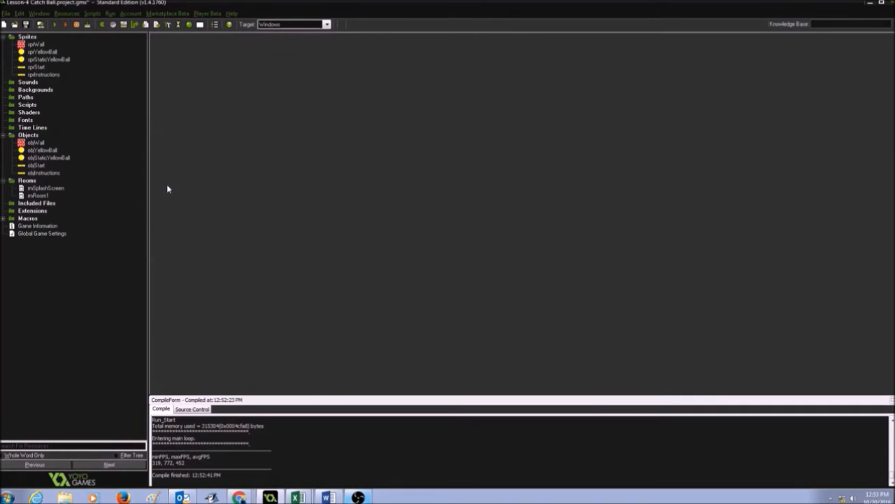
mouse_move(274, 177)
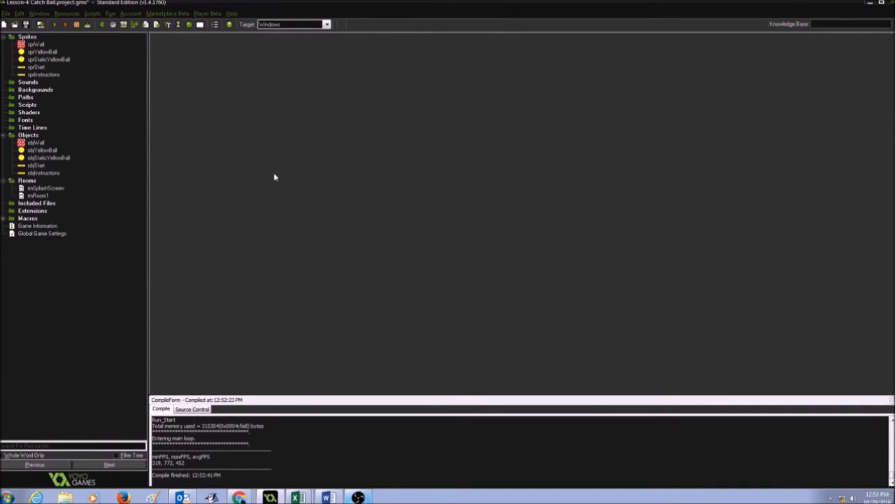
Step: Add a Left Pressed mouse event to objInstructions, ready for a Display Message action
left_click(44, 173)
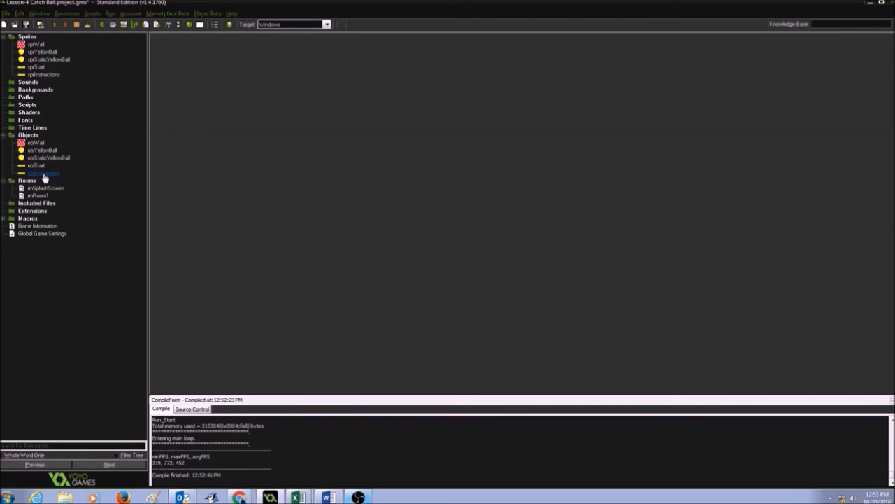
double_click(43, 173)
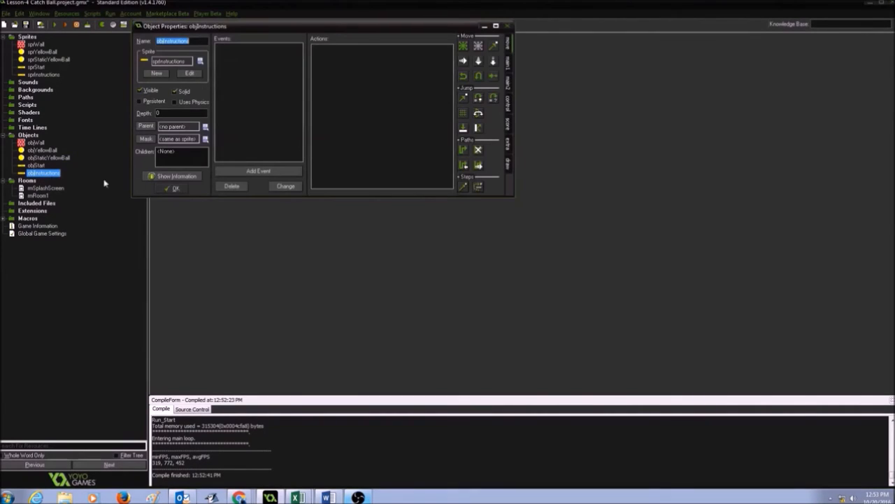
left_click(258, 171)
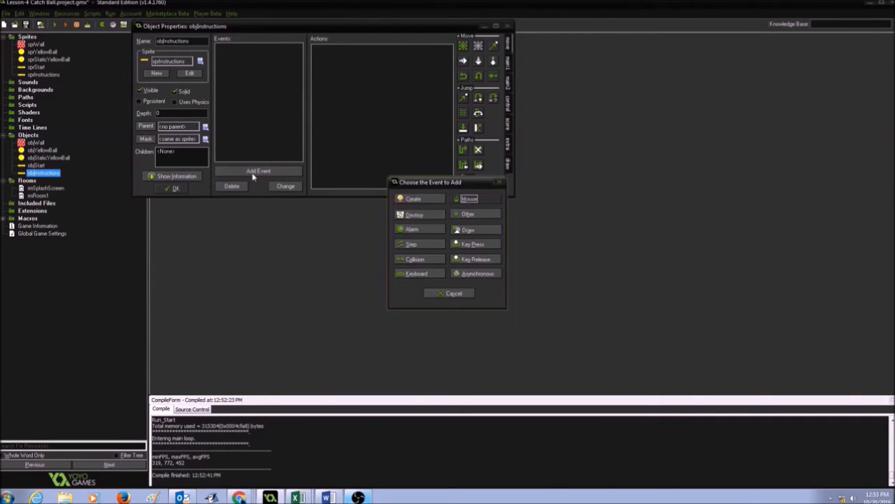
mouse_move(470, 198)
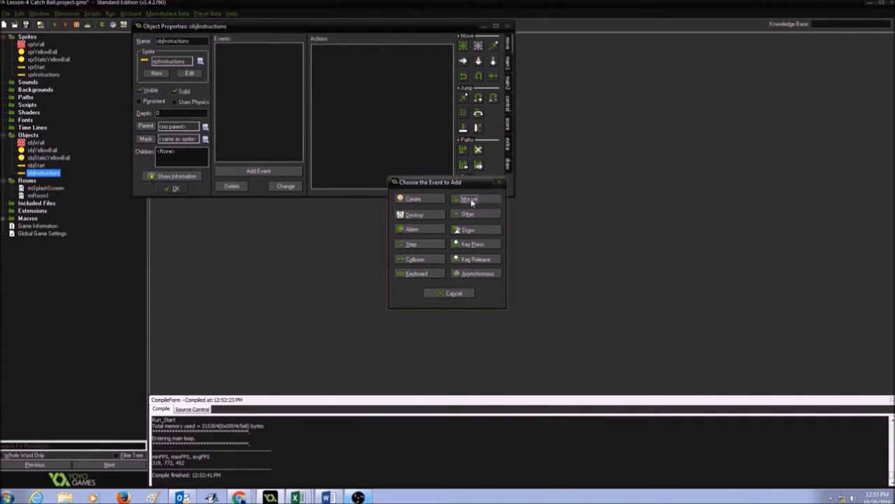
left_click(467, 199)
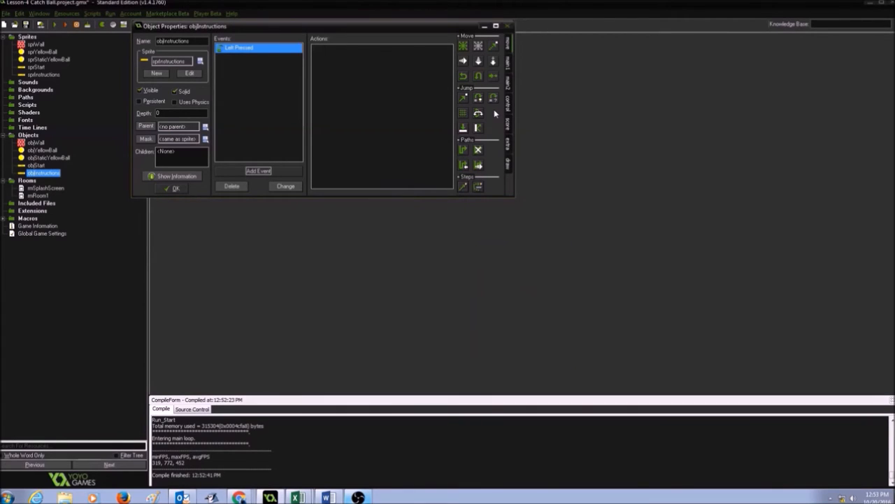
mouse_move(496, 113)
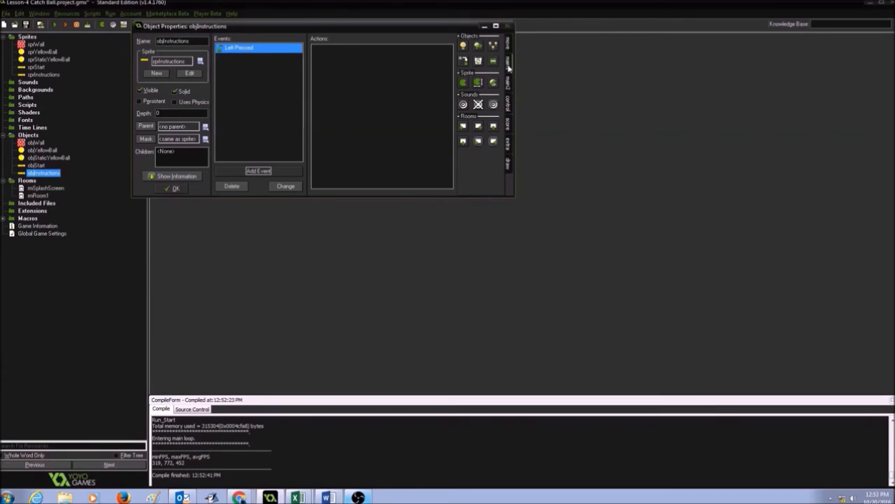
scroll("down", 3)
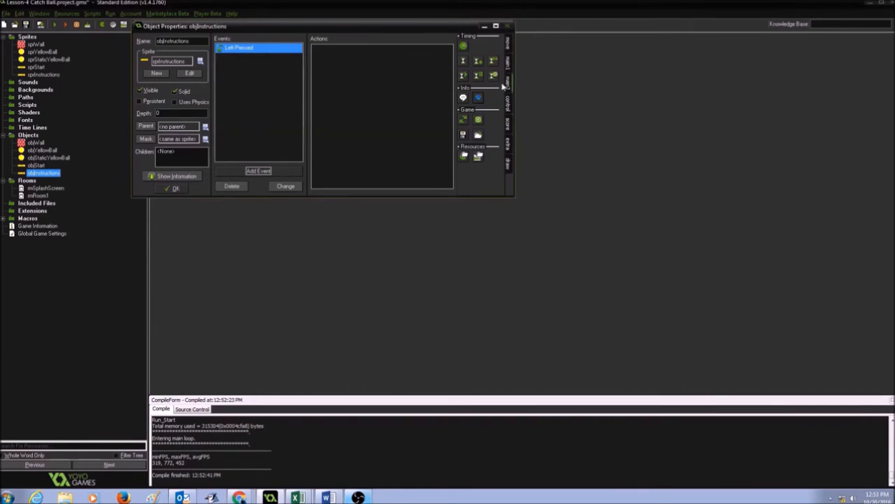
mouse_move(461, 99)
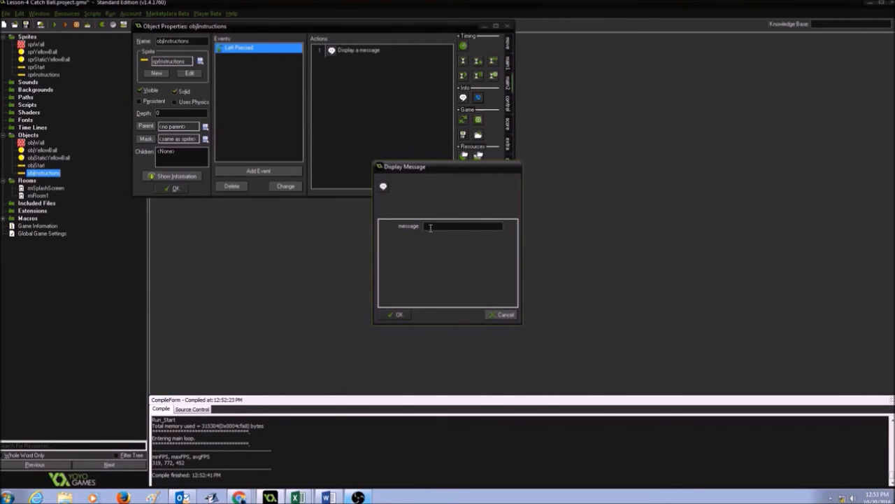
Step: Set the message to 'Click on the Ball to catch it!' and save objInstructions
type("Click on the Ball")
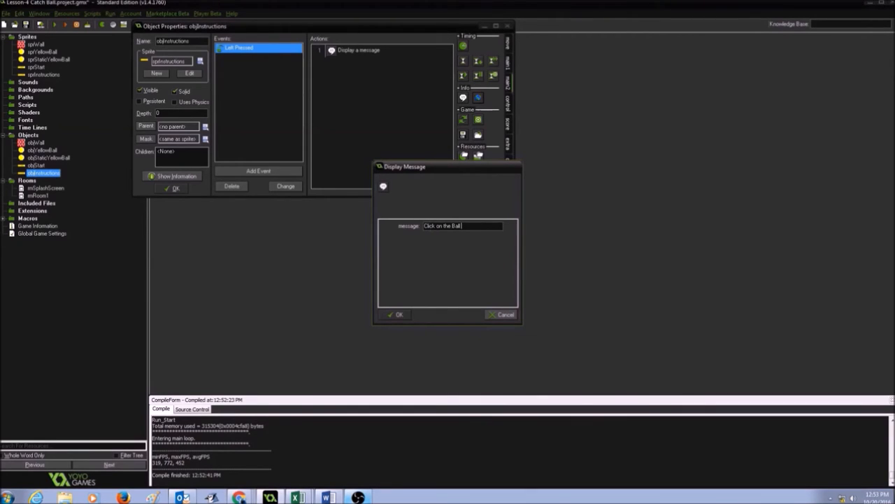
type("to catch it!")
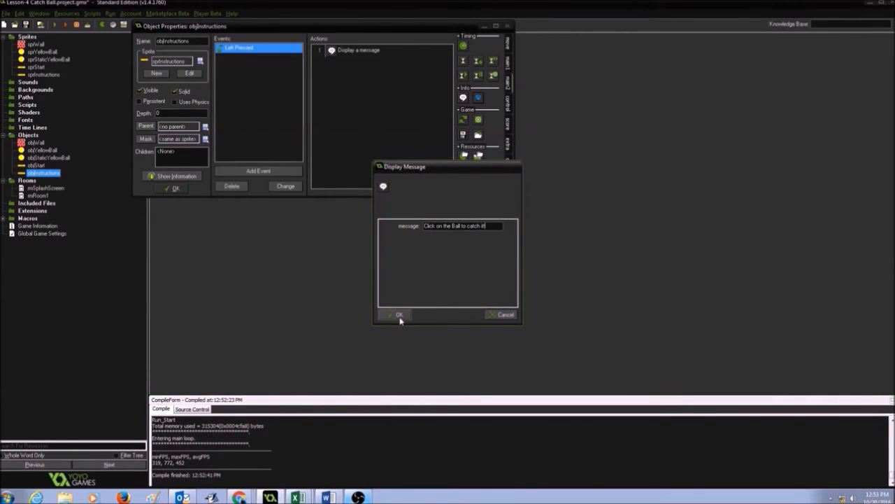
left_click(397, 314)
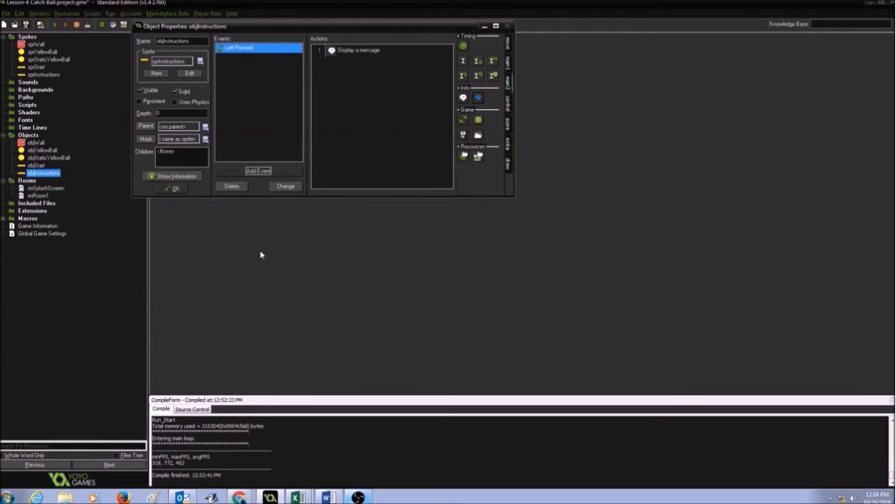
left_click(173, 188)
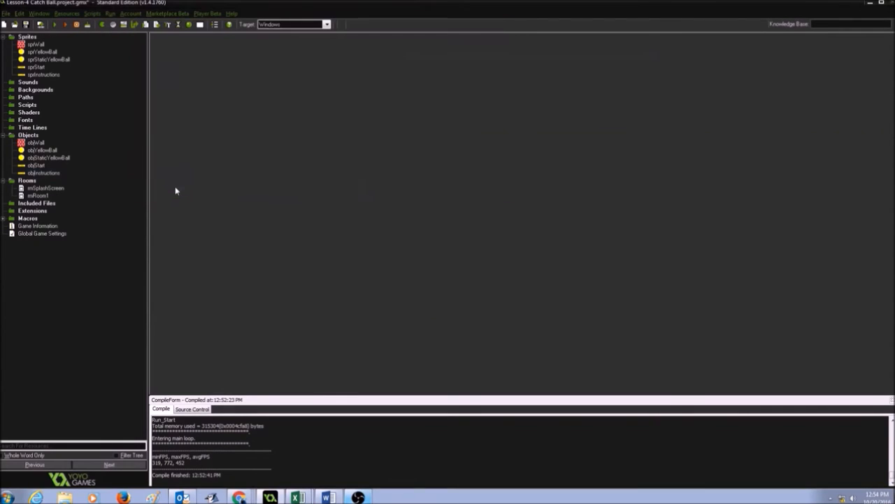
mouse_move(286, 271)
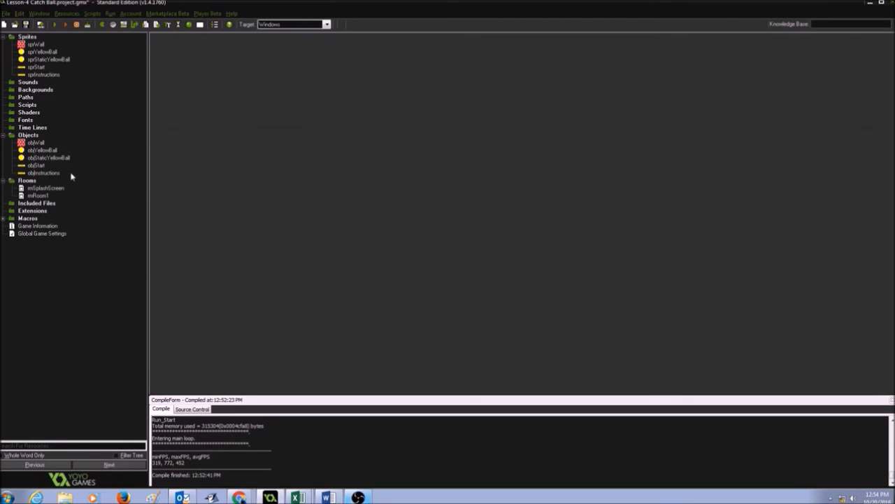
Step: Place a START button instance below the CATCH BALL title in the splash screen room
left_click(36, 165)
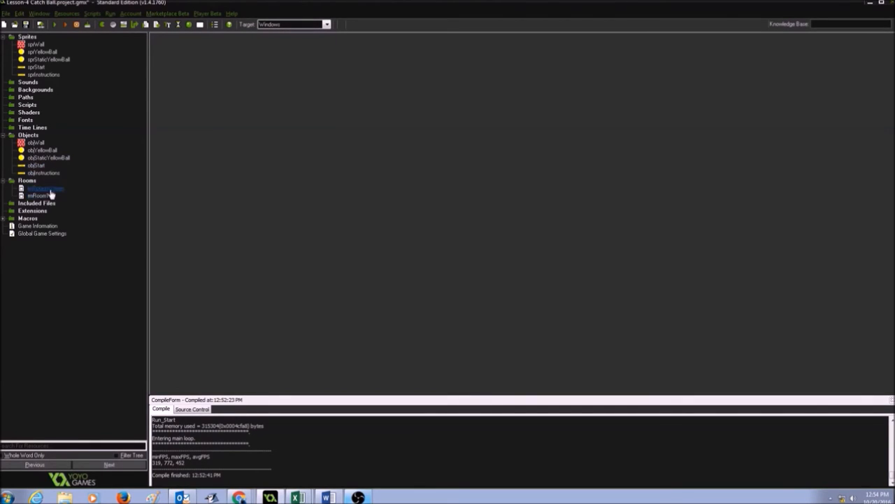
double_click(45, 187)
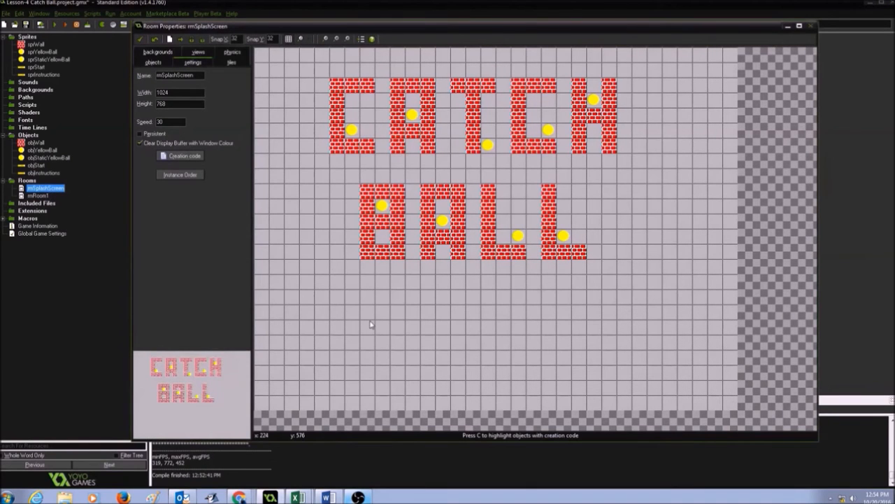
left_click(152, 62)
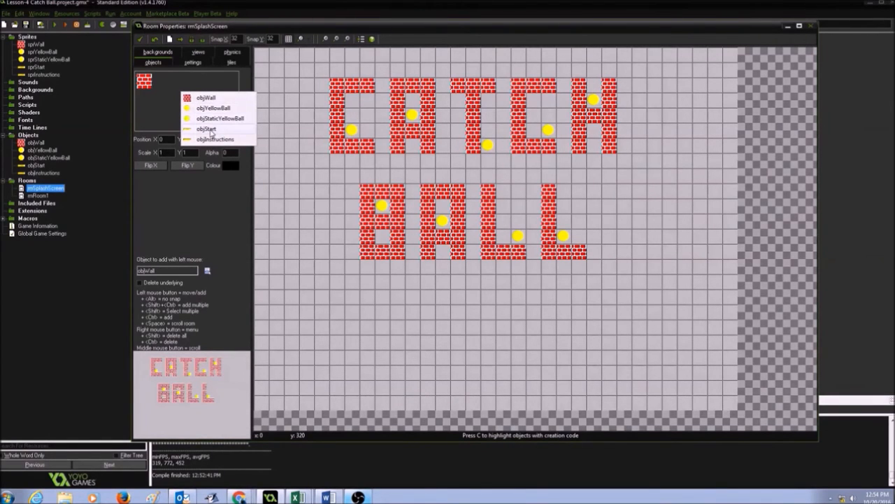
left_click(403, 310)
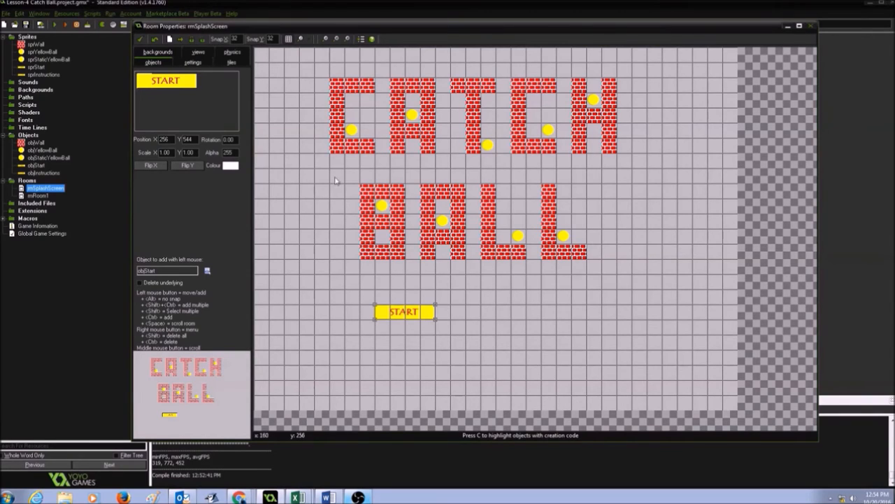
Step: Place an INSTRUCTIONS button instance beside START
left_click(207, 272)
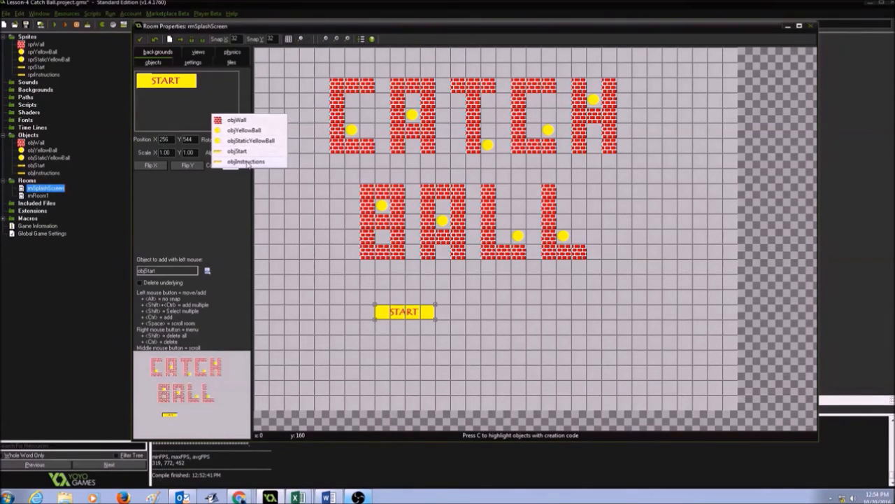
left_click(246, 162)
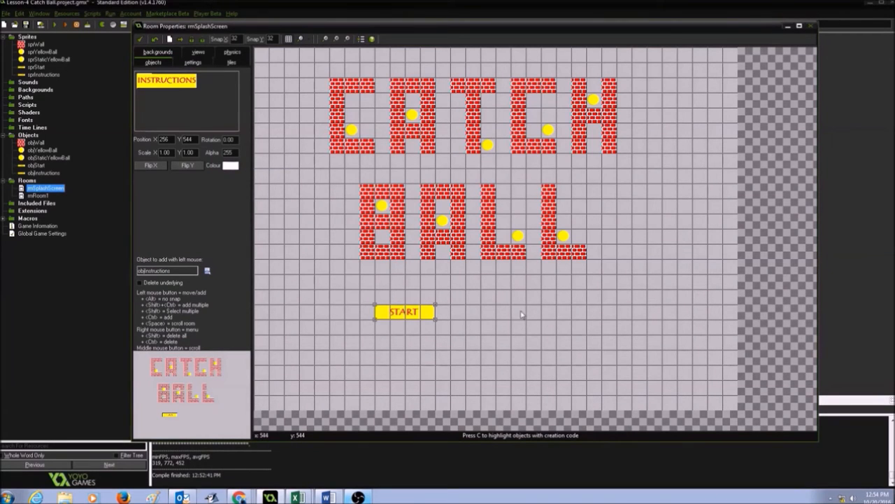
left_click(540, 310)
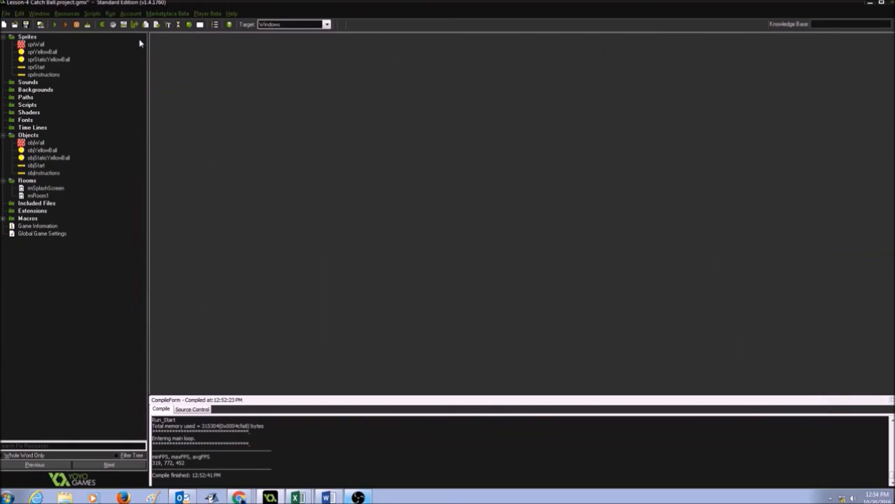
Step: Run the game, confirm START moves to the brick maze room, then close it
left_click(53, 25)
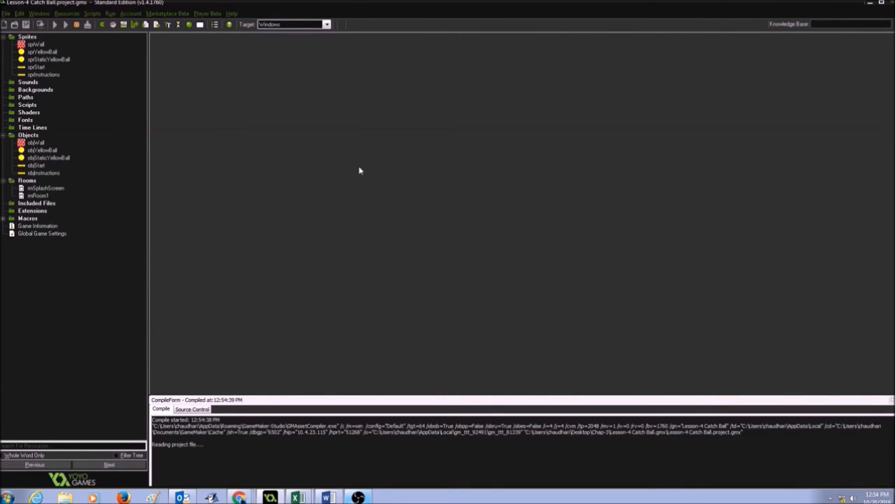
left_click(55, 25)
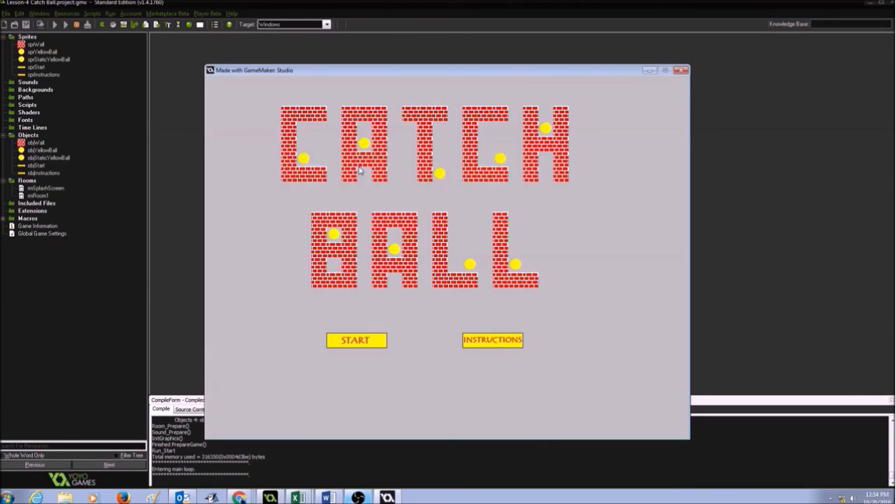
left_click(356, 340)
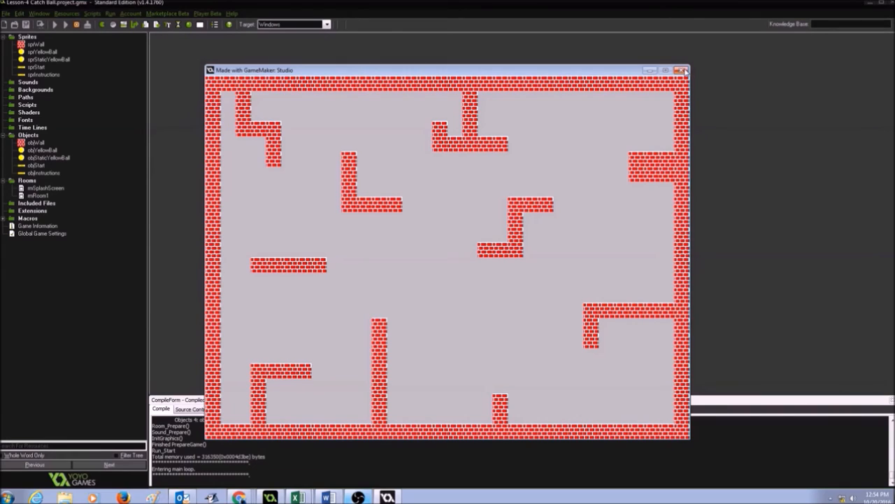
left_click(682, 70)
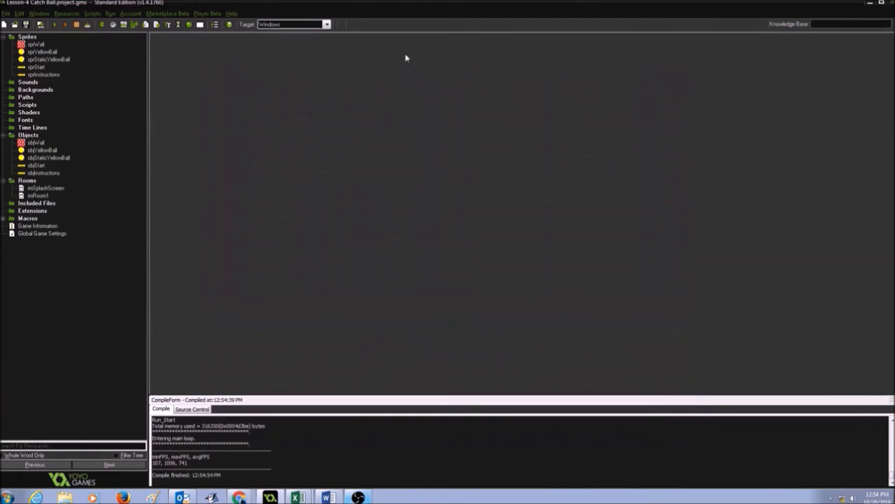
Step: Run again, confirm INSTRUCTIONS shows 'Click on the Ball to catch it!', and dismiss it
left_click(54, 26)
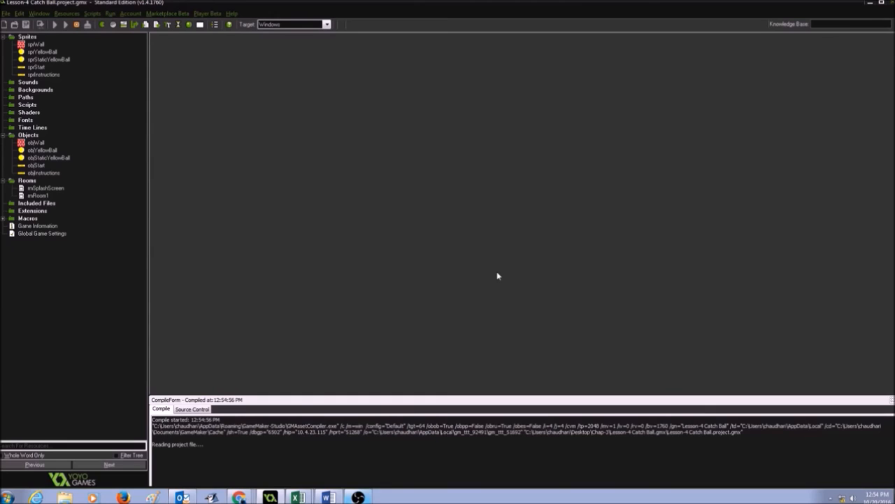
left_click(54, 26)
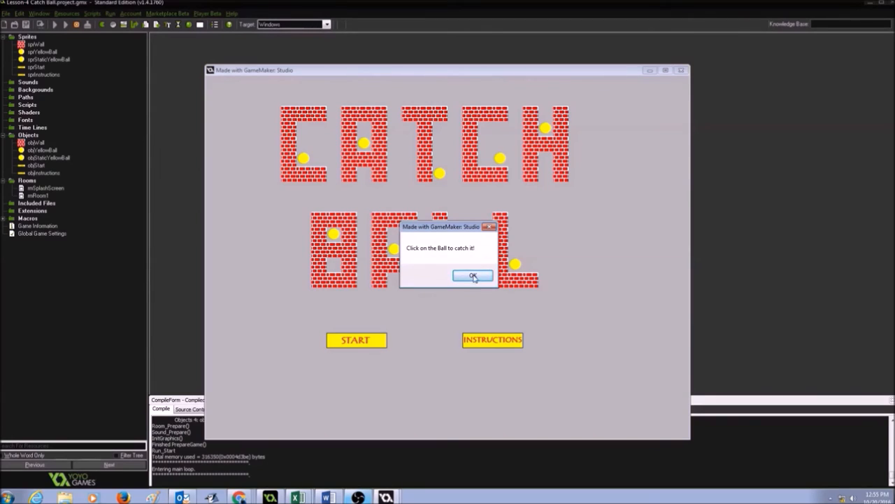
left_click(472, 274)
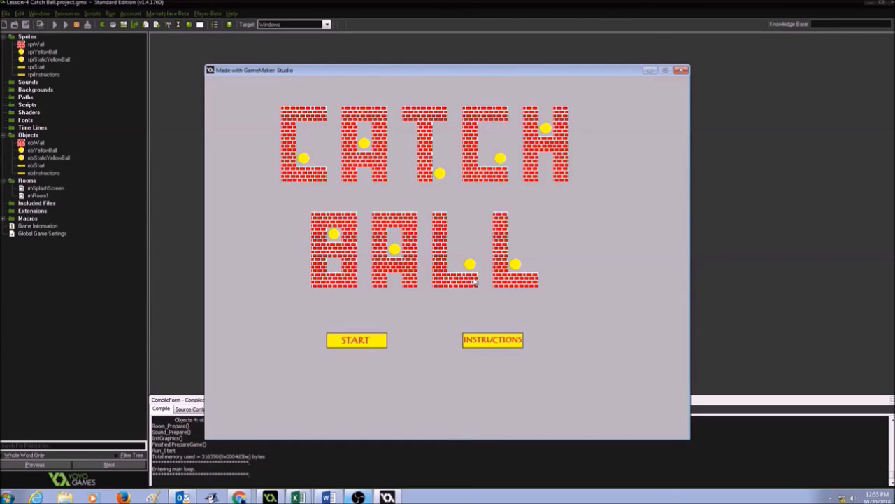
mouse_move(472, 281)
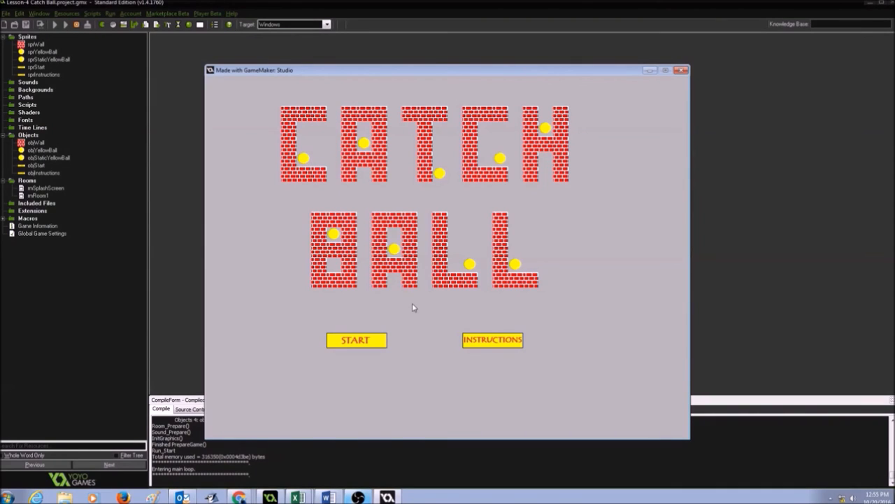
mouse_move(365, 344)
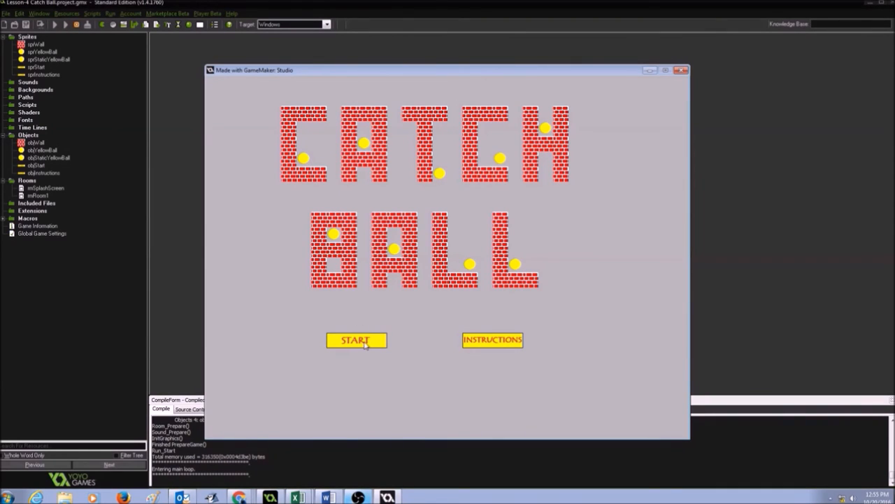